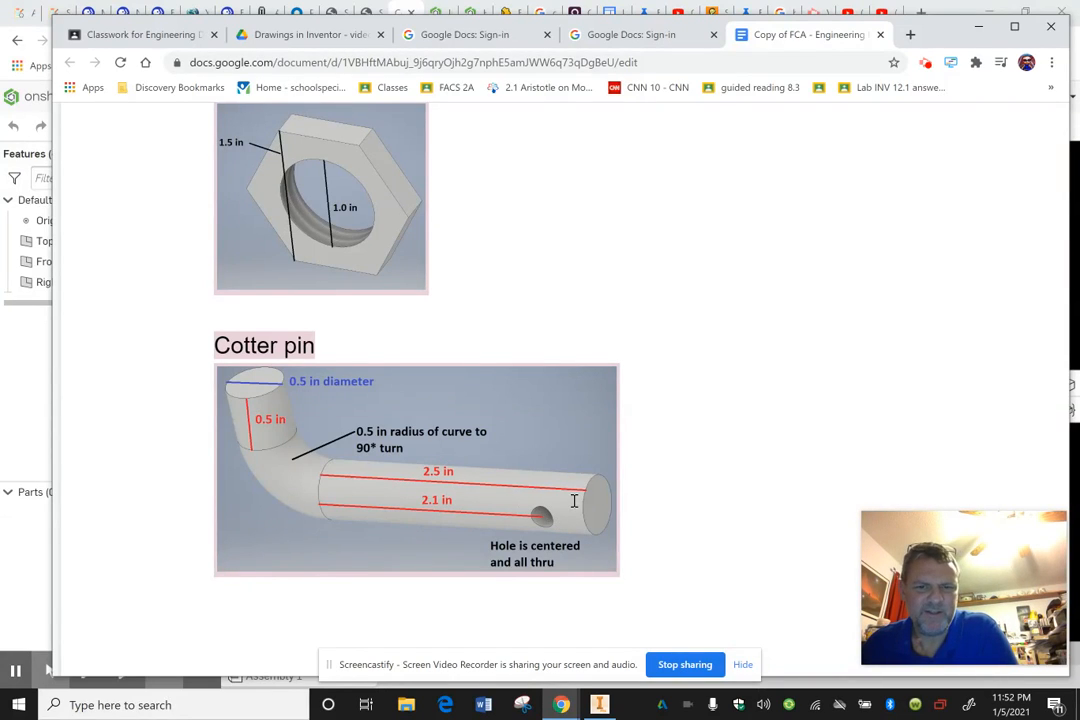
mouse_move(470, 467)
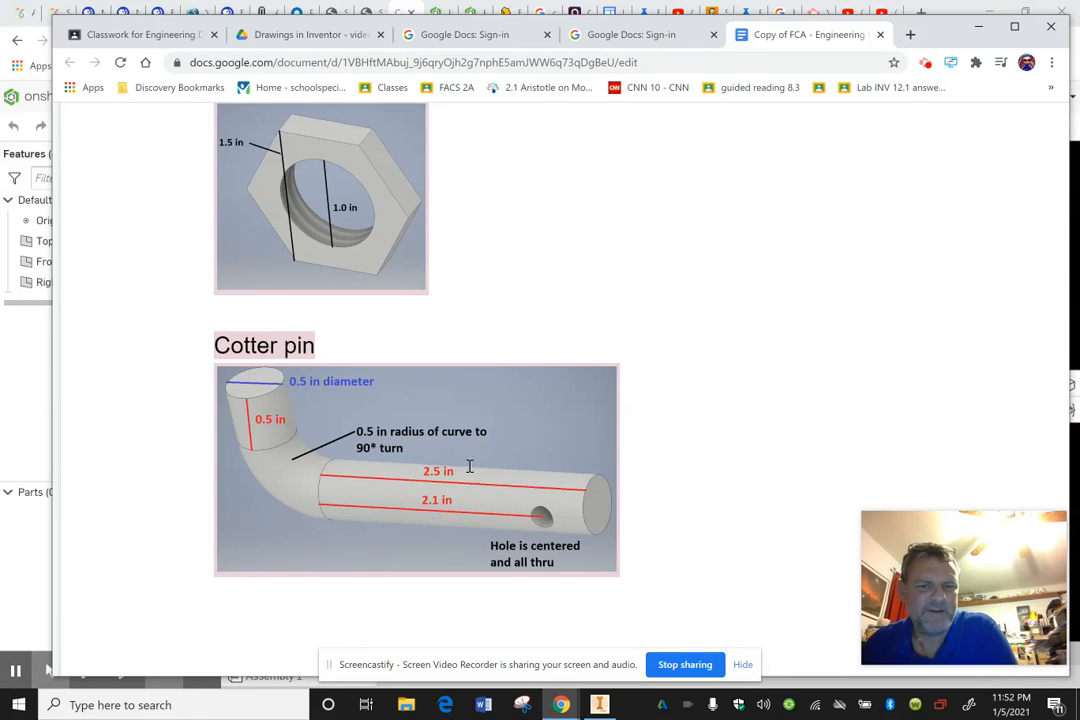
mouse_move(548, 522)
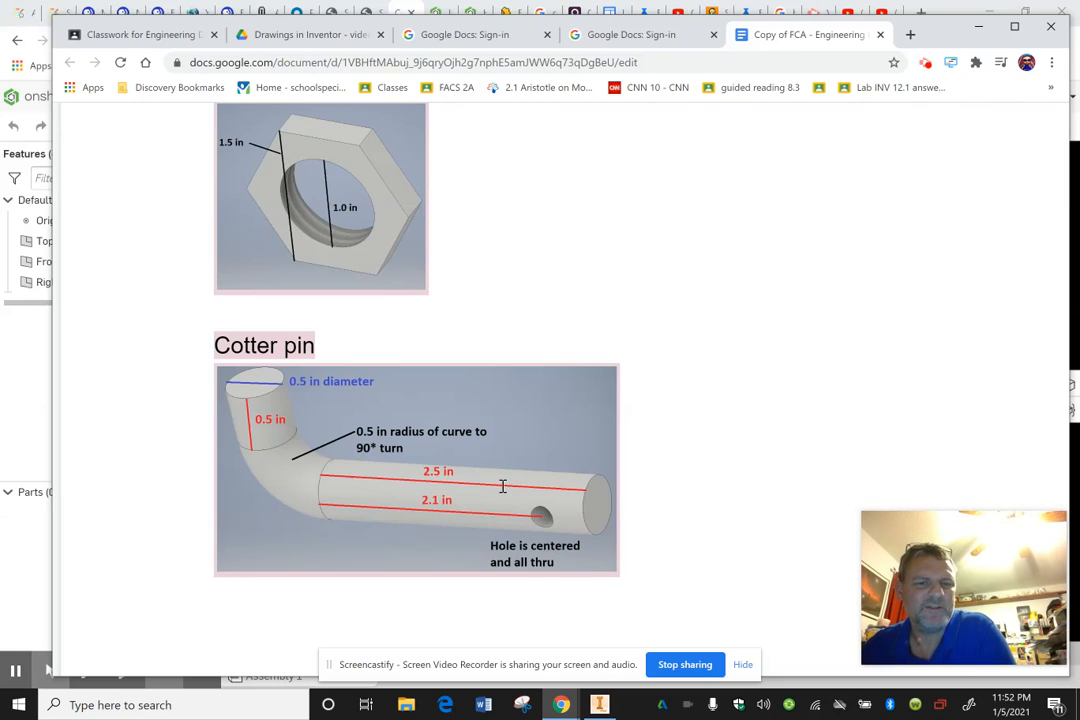
mouse_move(577, 509)
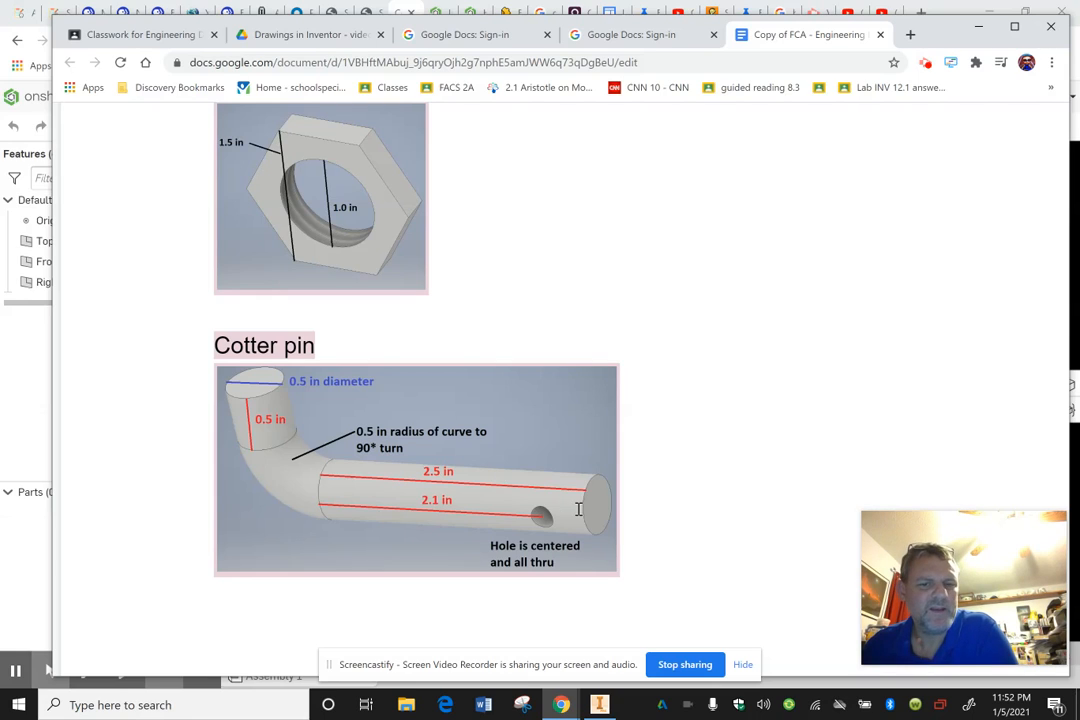
mouse_move(264, 437)
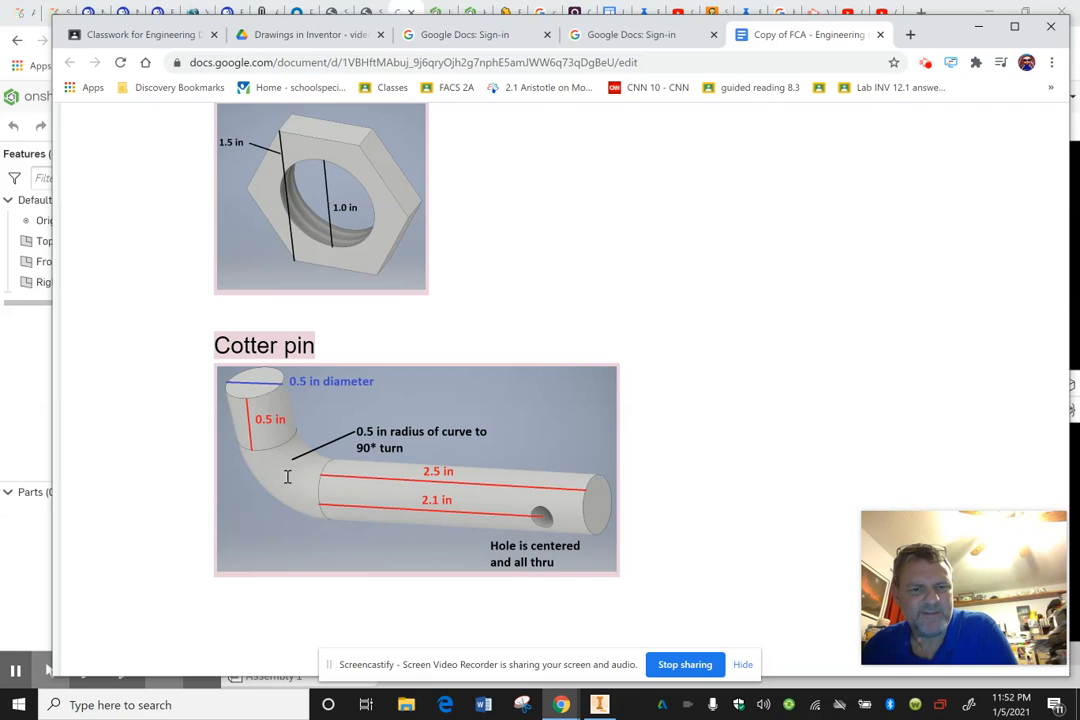
mouse_move(338, 471)
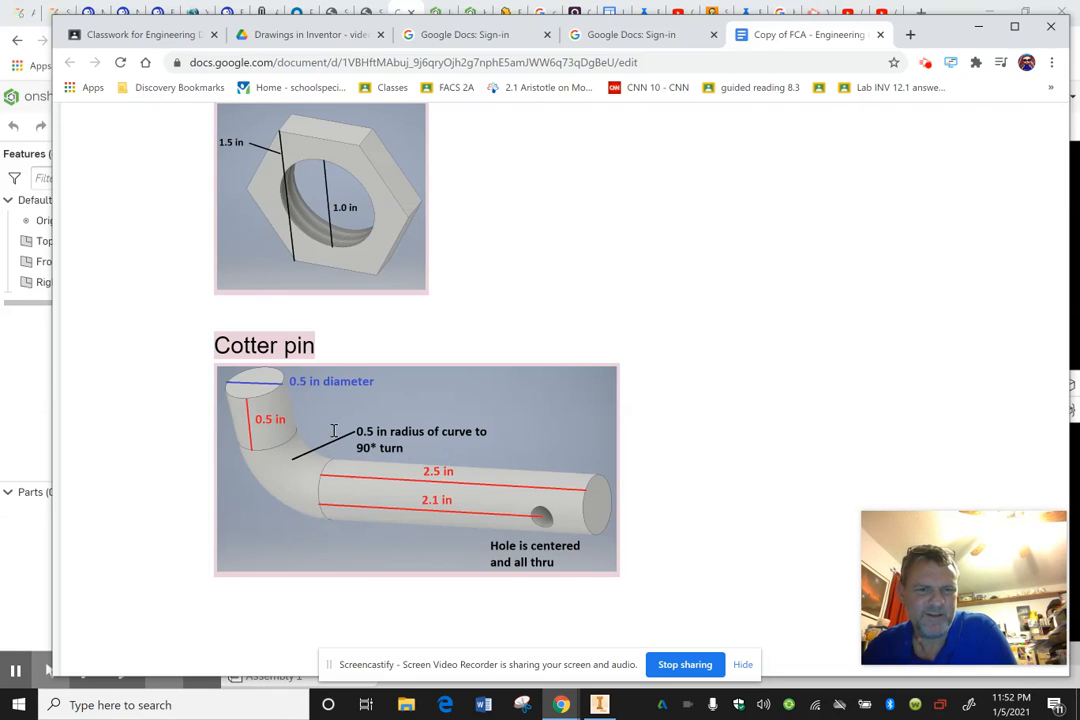
mouse_move(328, 464)
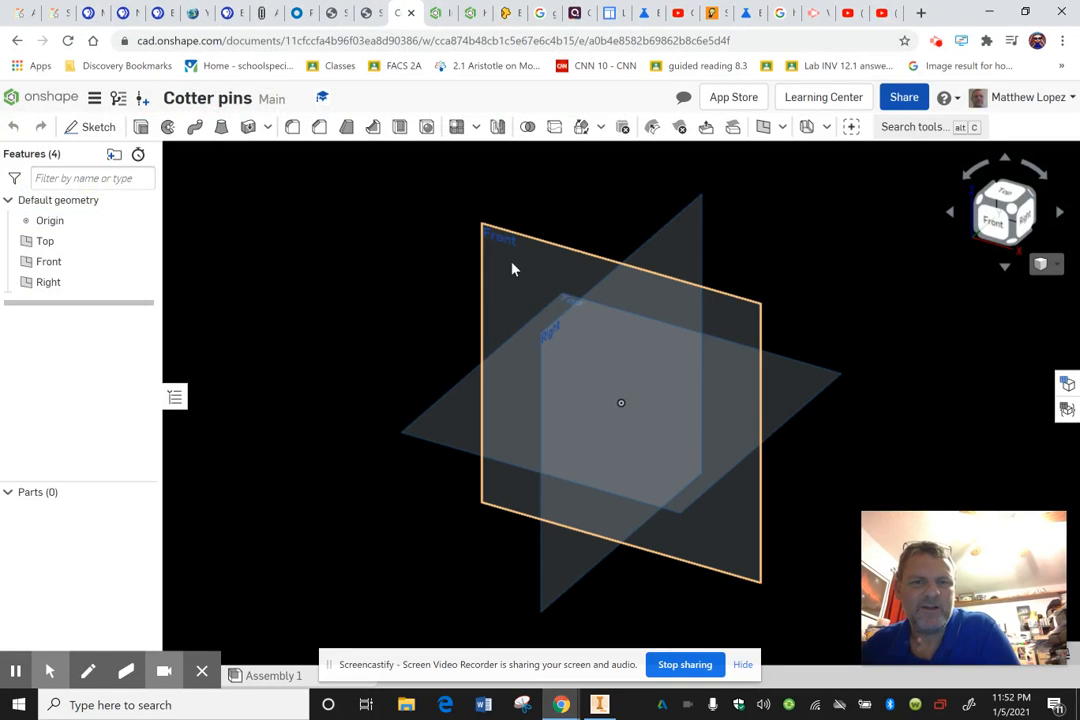
Start a sketch on the Front plane and draw a thin rectangle from the origin.
click(97, 126)
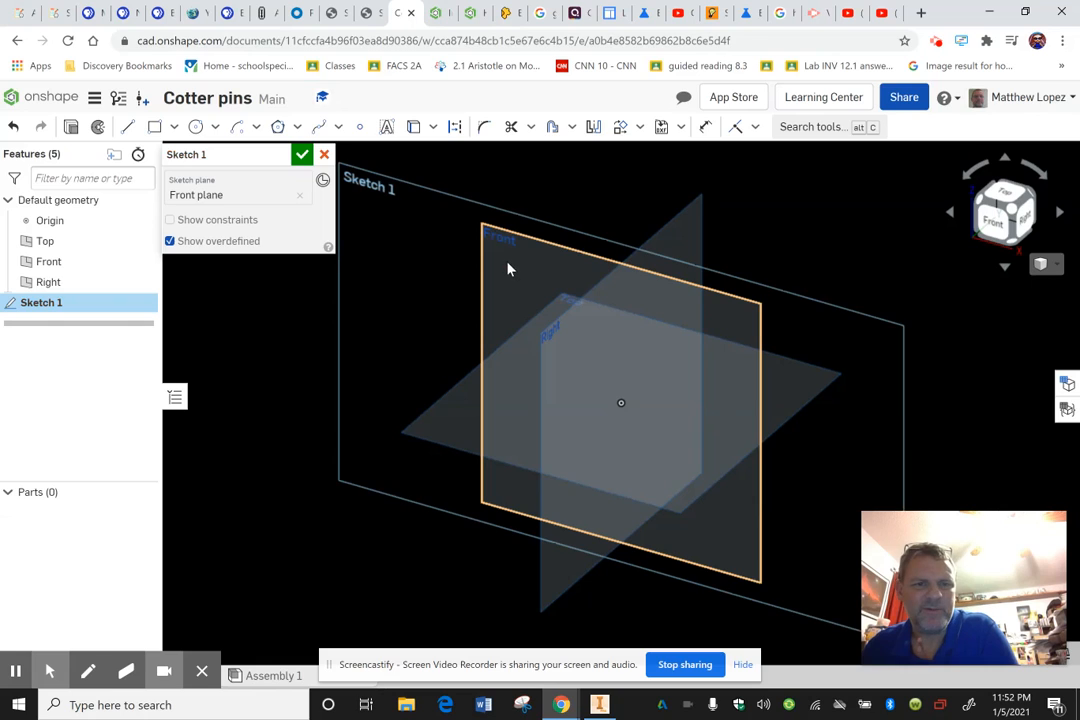
click(1000, 215)
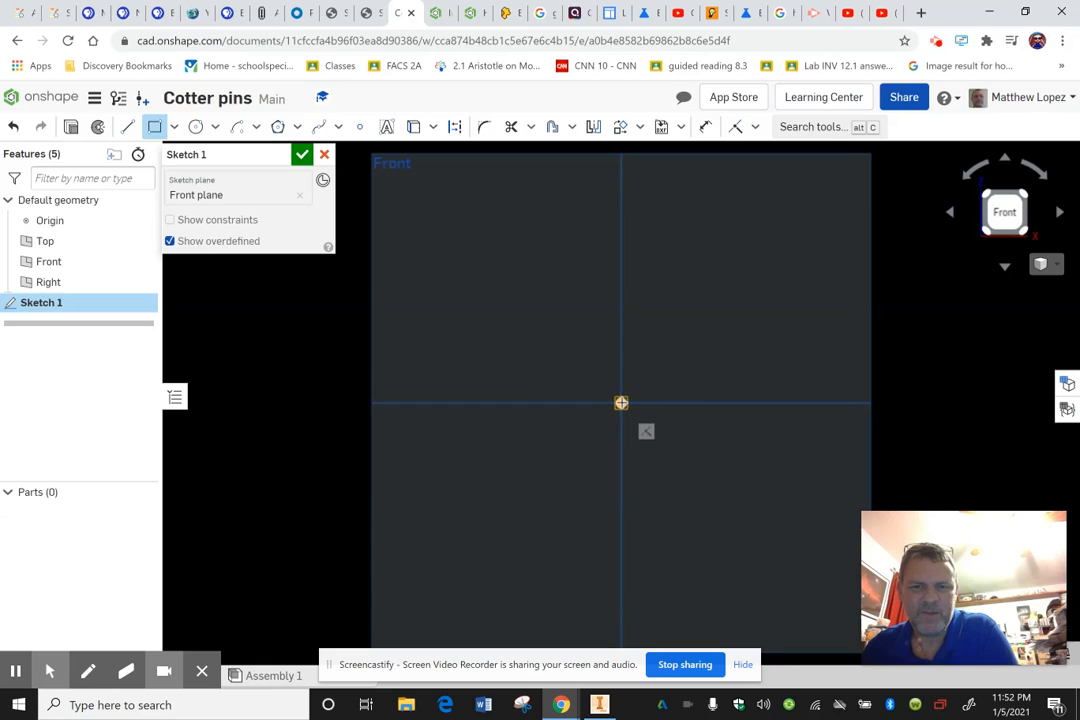
drag(621, 402, 740, 431)
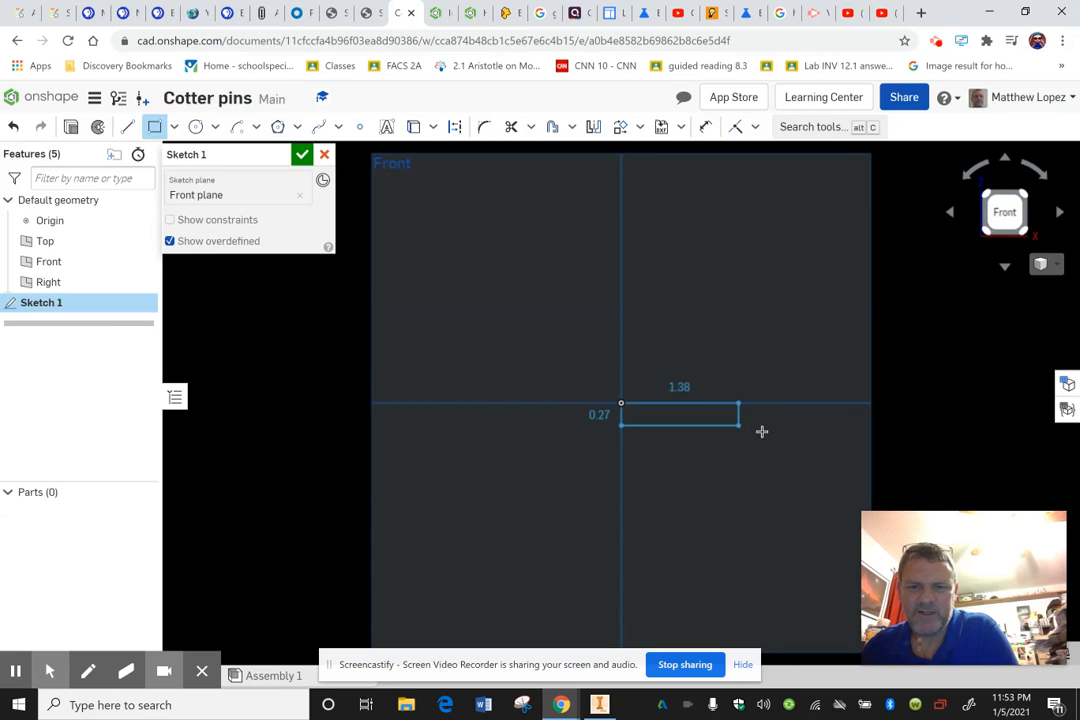
Dimension the rectangle 2.5 in long and 0.25 in tall.
drag(738, 405, 780, 421)
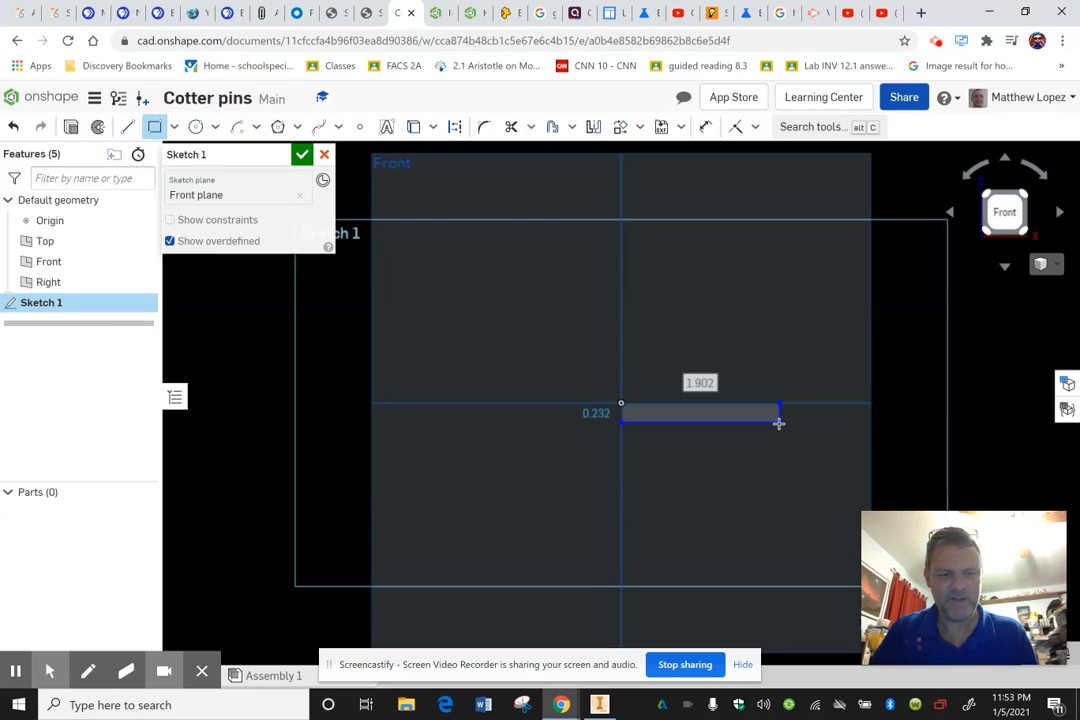
text(2)
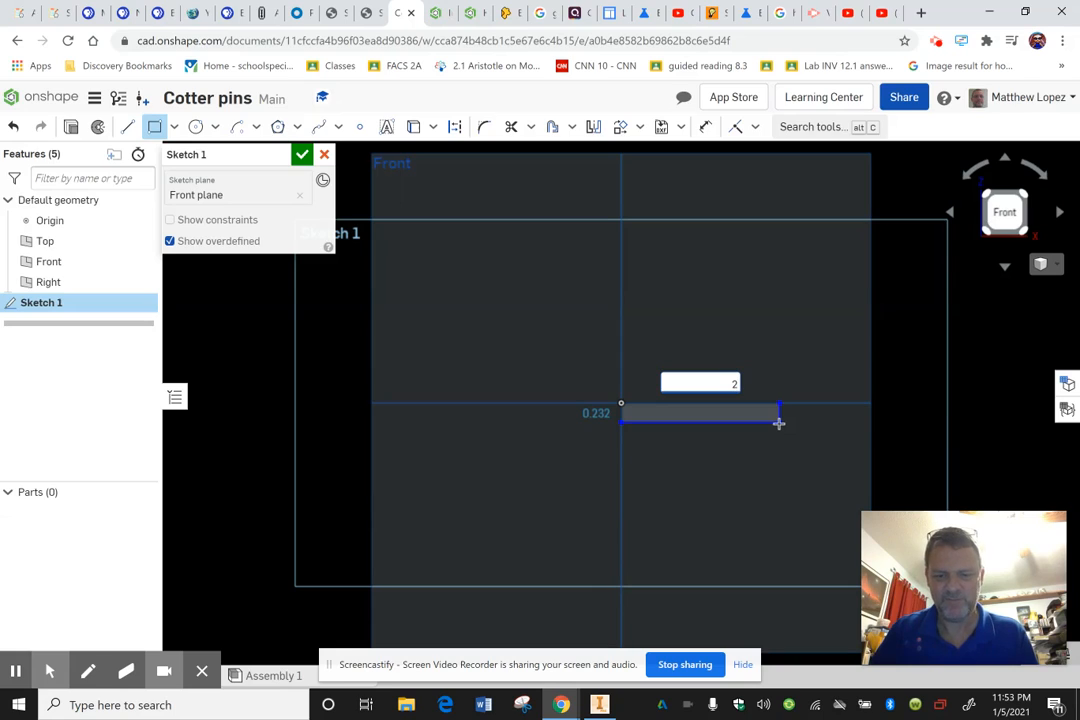
text(2.5 in)
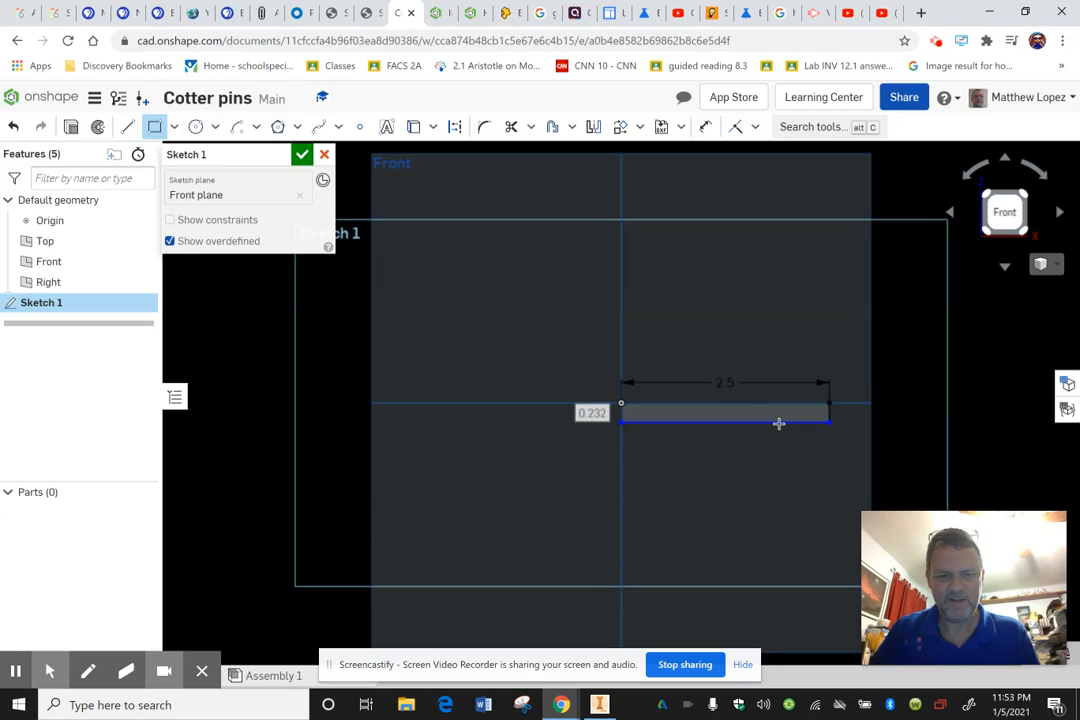
text(5)
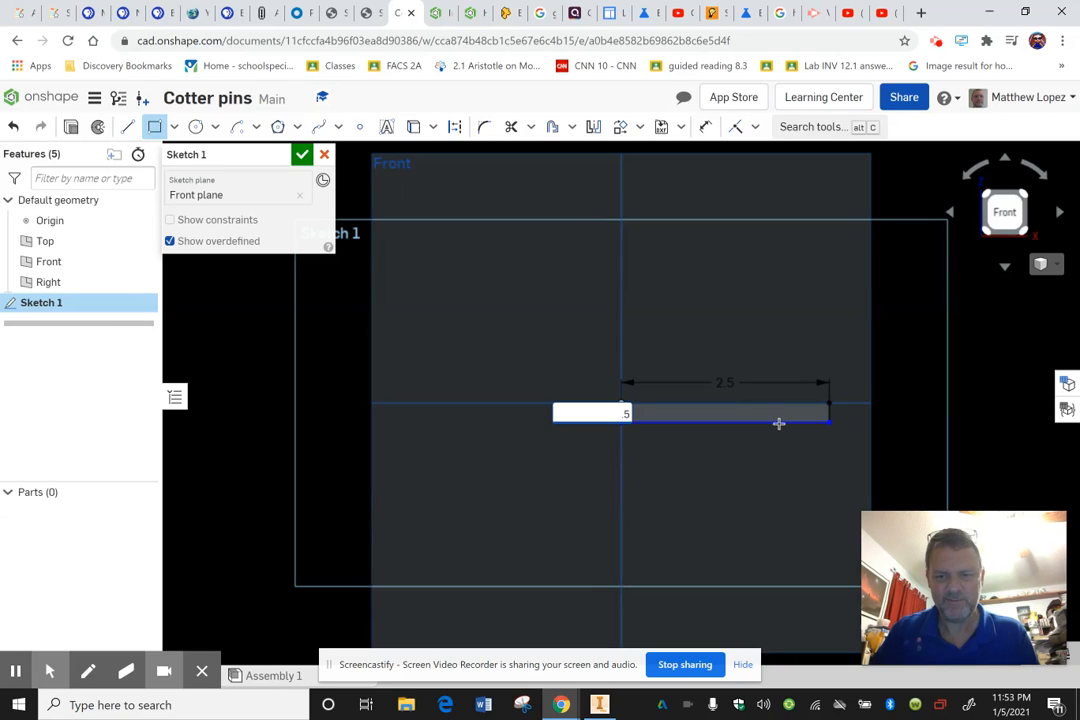
text(.25)
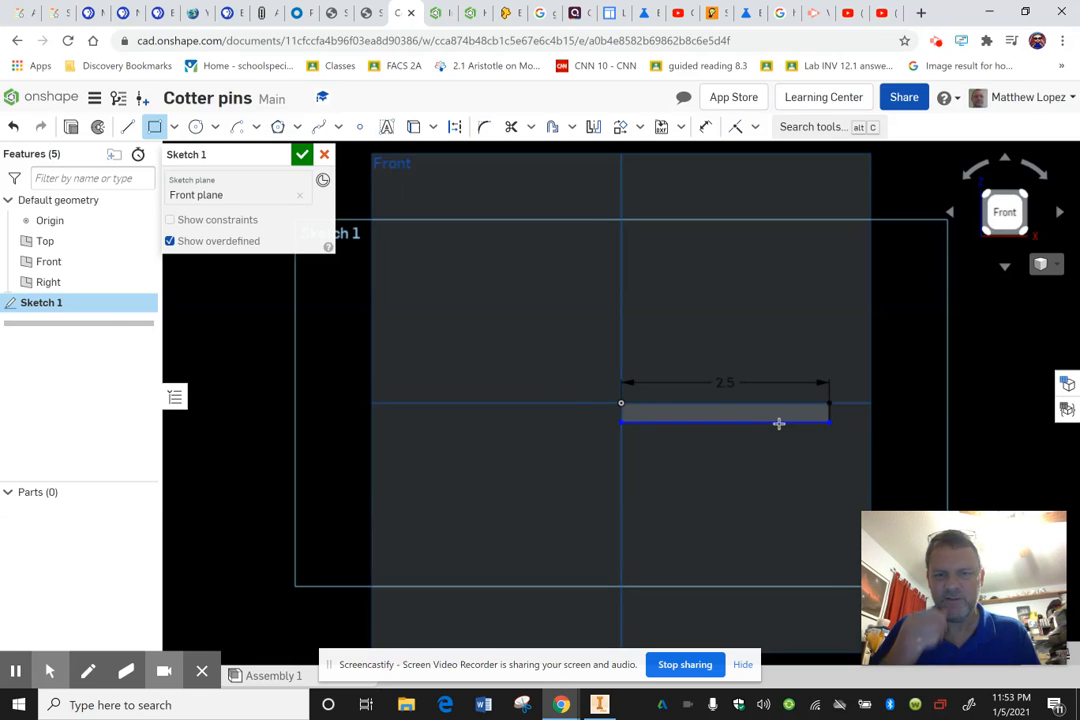
click(725, 423)
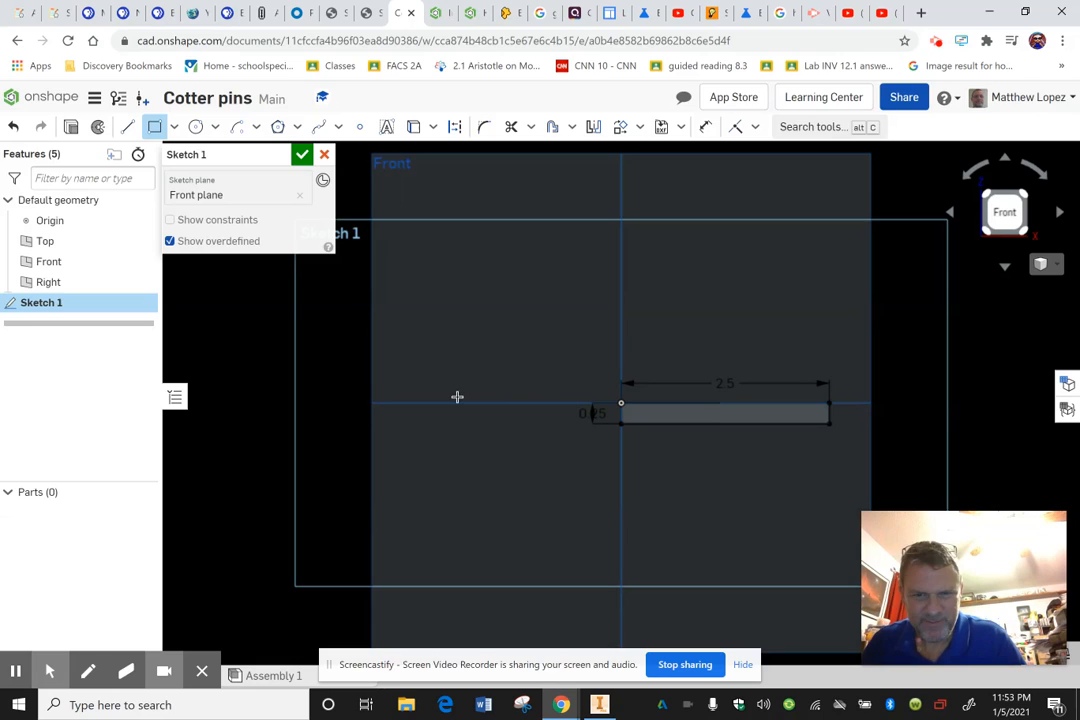
mouse_move(127, 131)
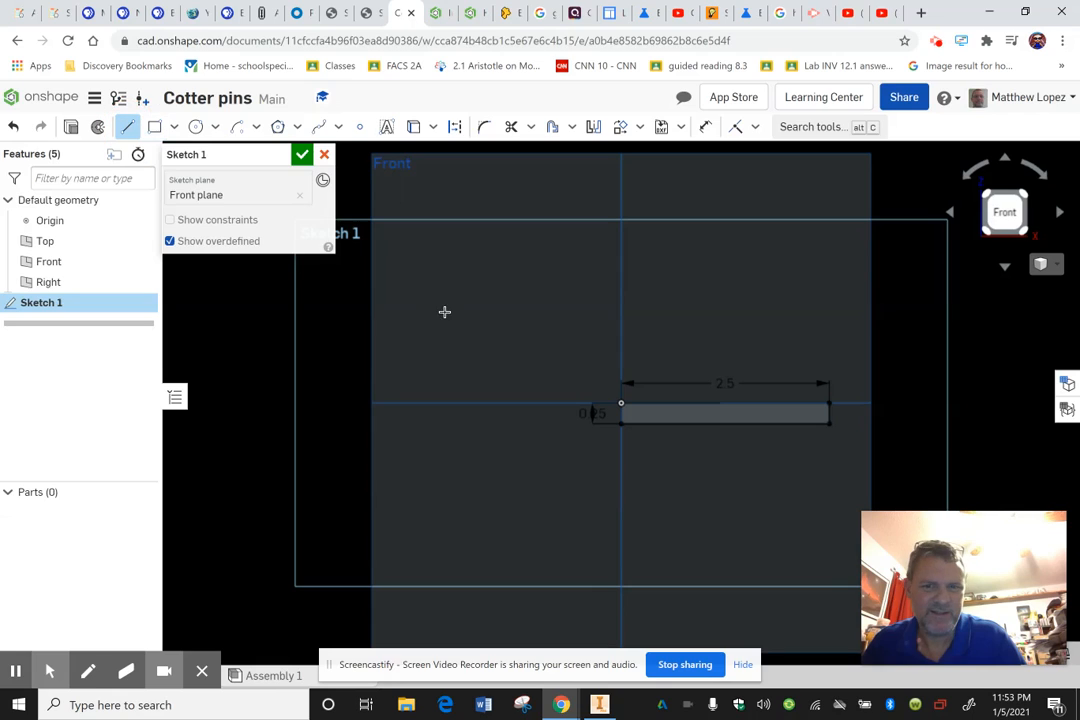
mouse_move(133, 140)
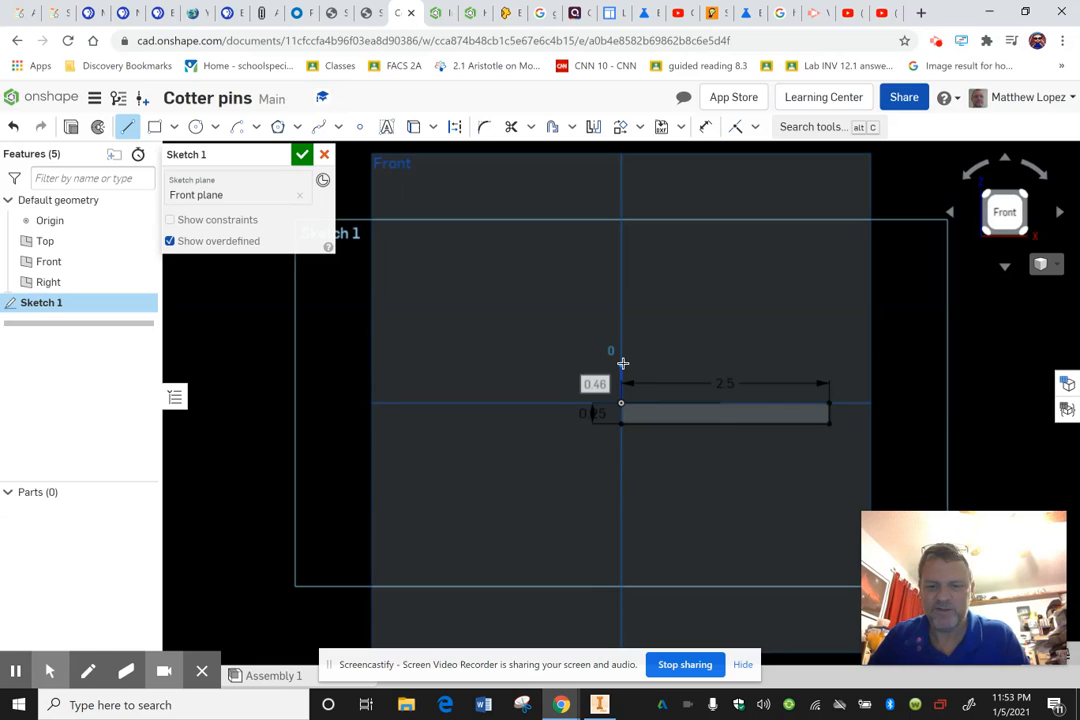
Add a tangent arc from the origin and a vertical line dimensioned 0.5.
text(0.037)
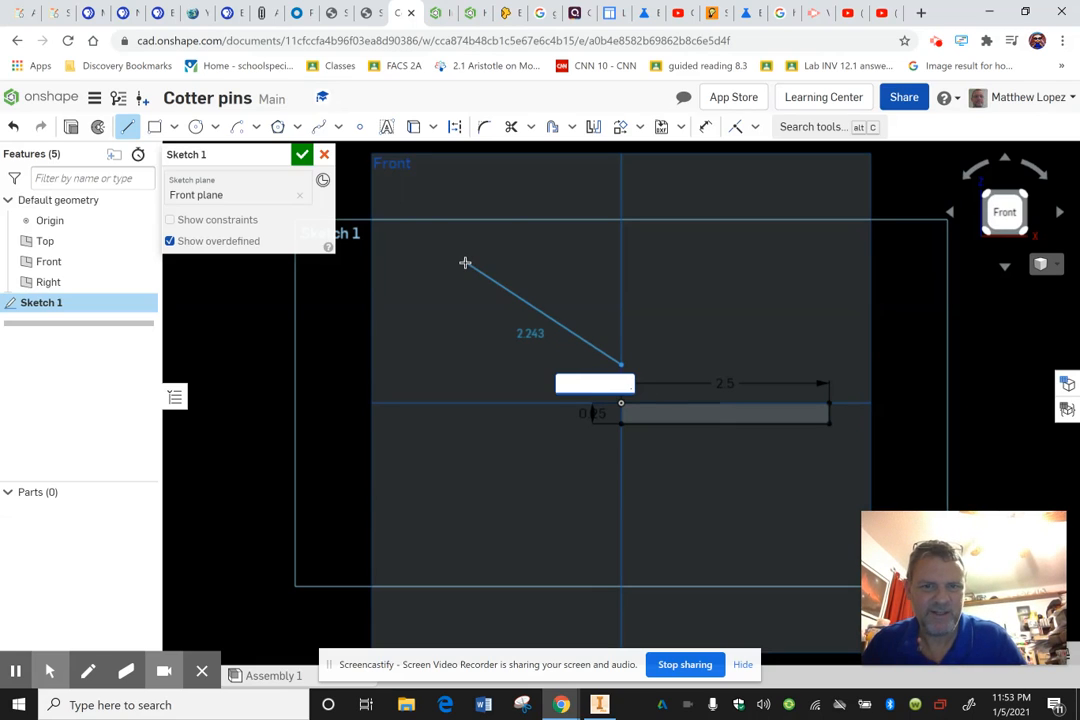
text(0.46)
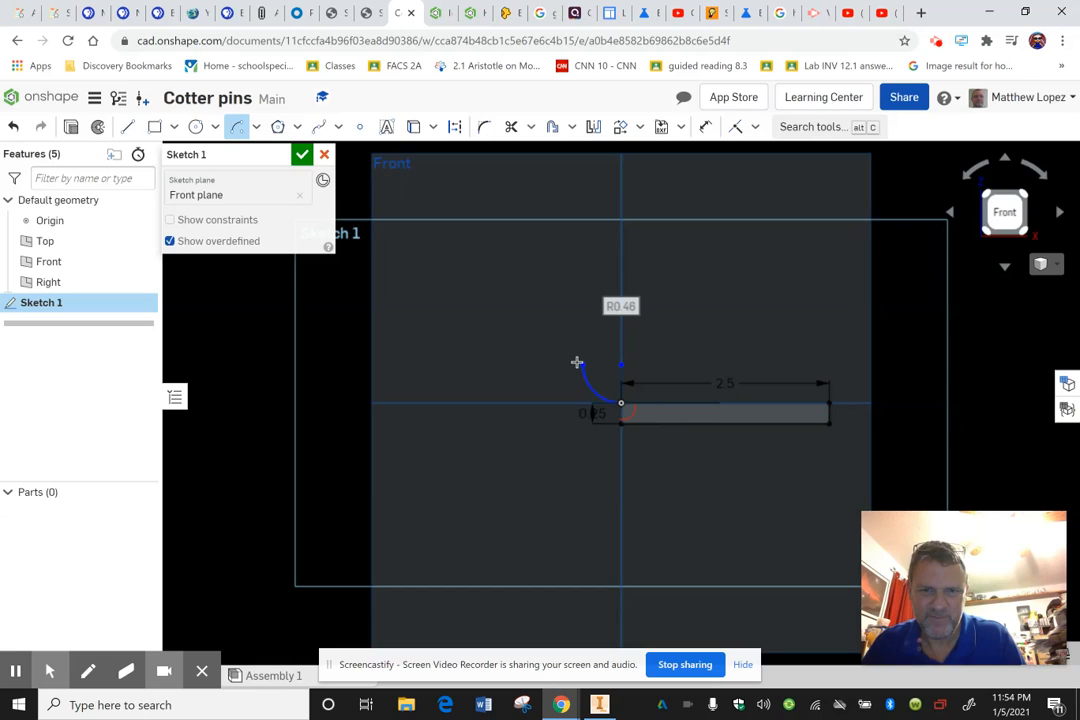
mouse_move(556, 348)
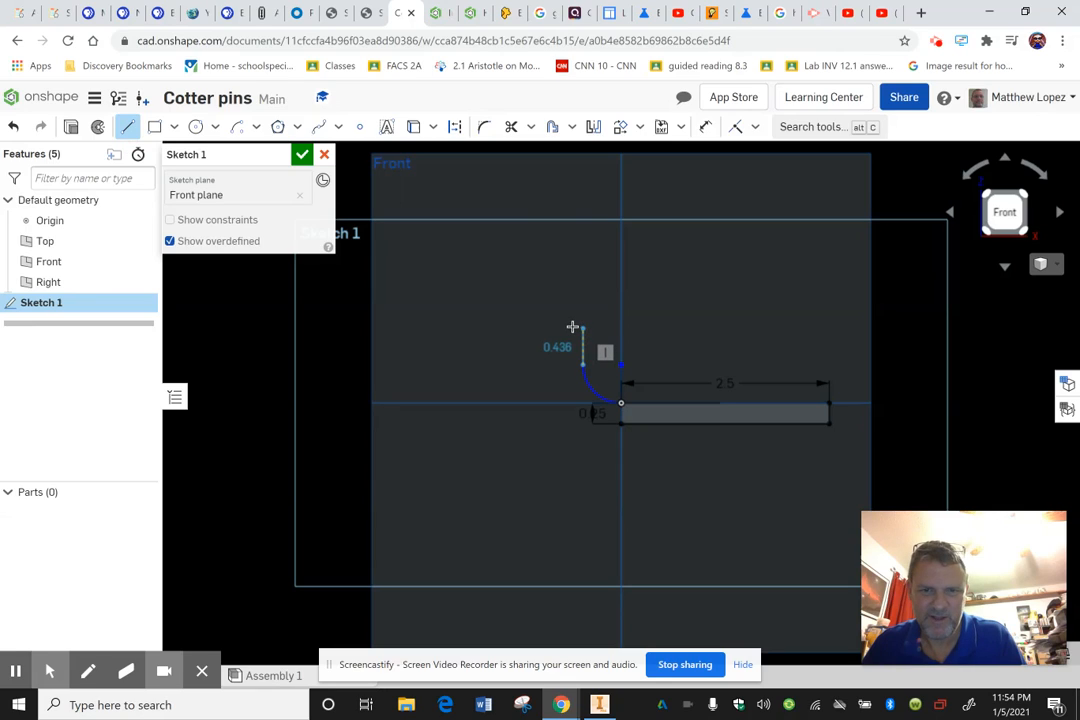
drag(573, 326, 573, 320)
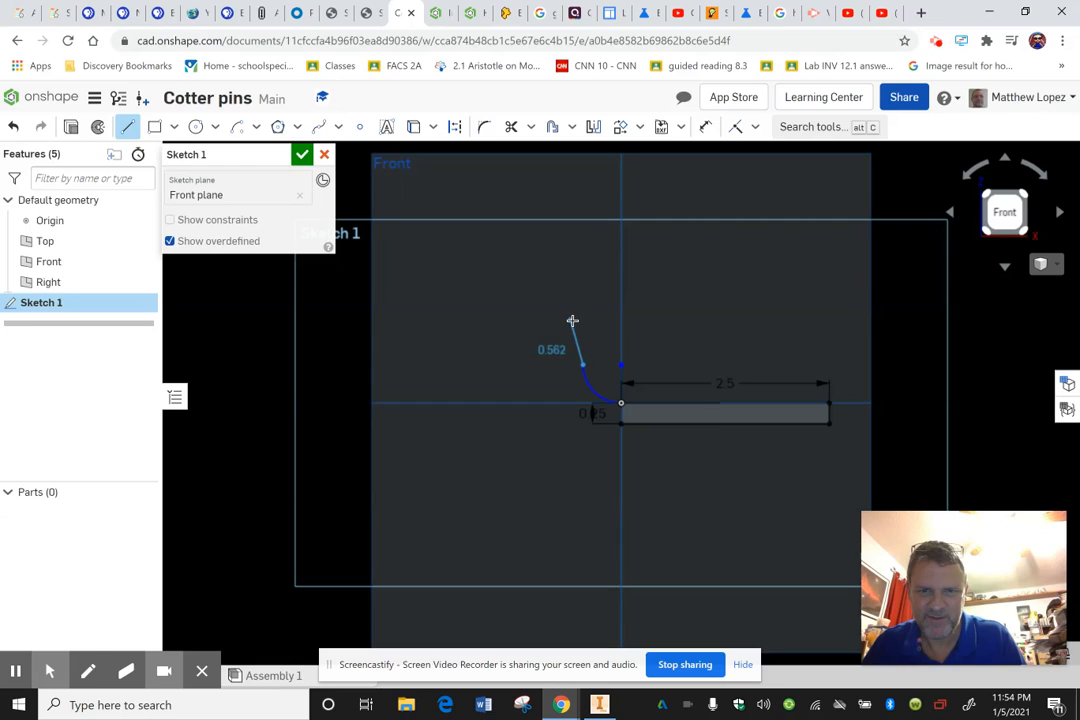
drag(572, 320, 587, 320)
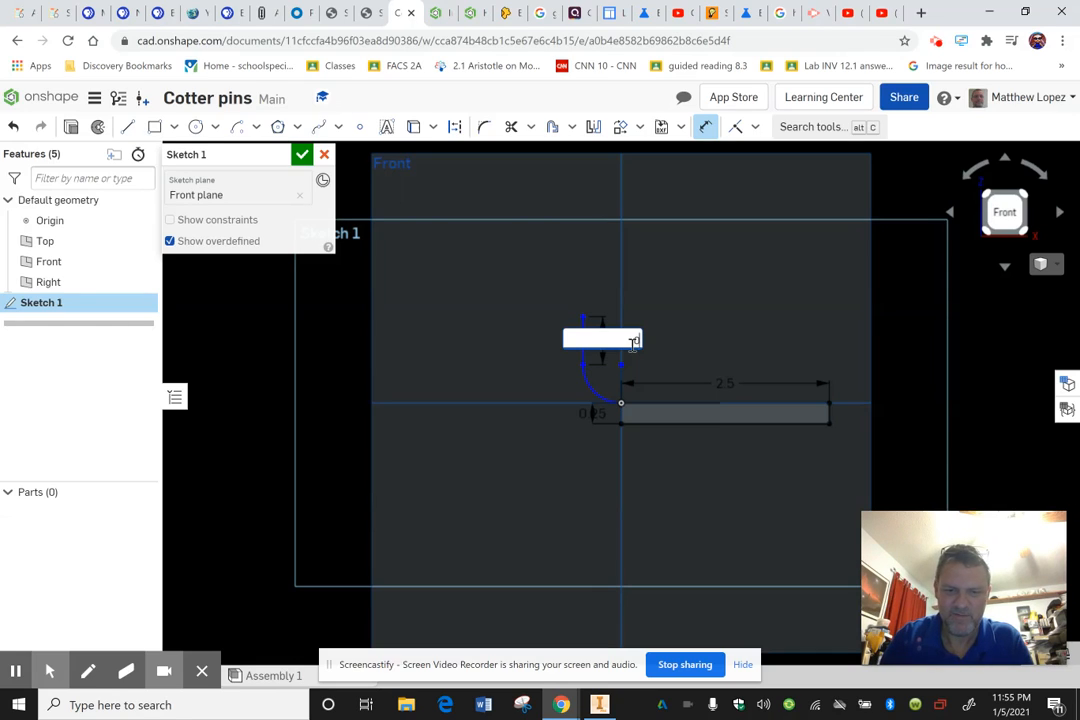
text(0.5)
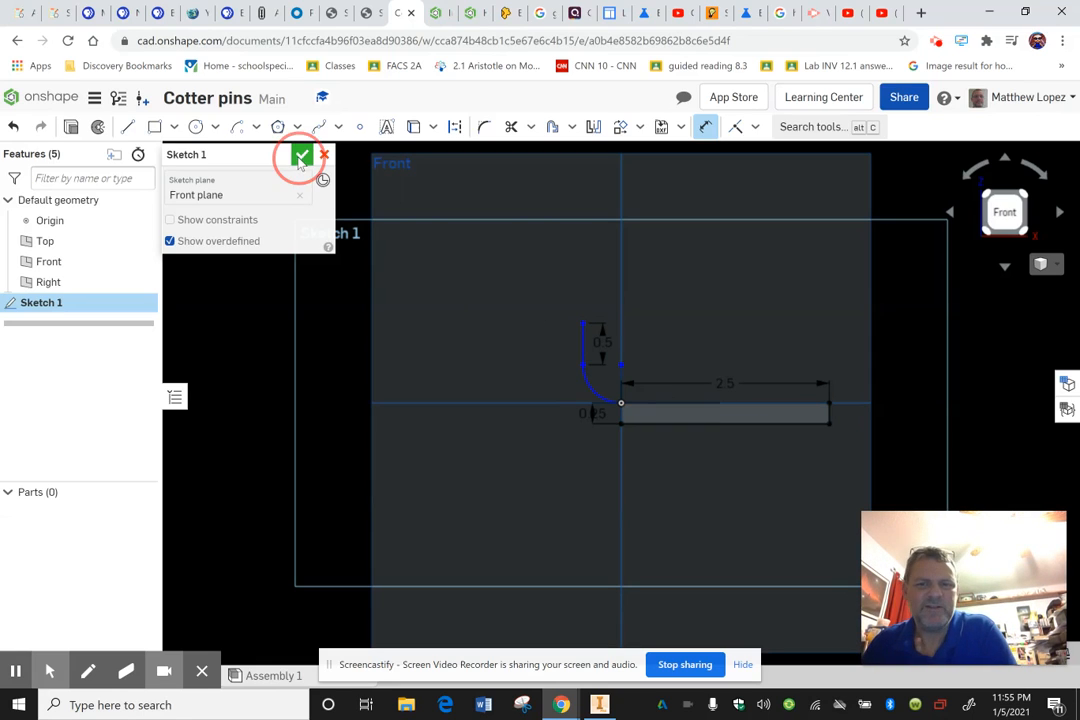
Finish Sketch 1 and fully revolve the rectangle about its top edge into cylinder Part 1.
click(301, 158)
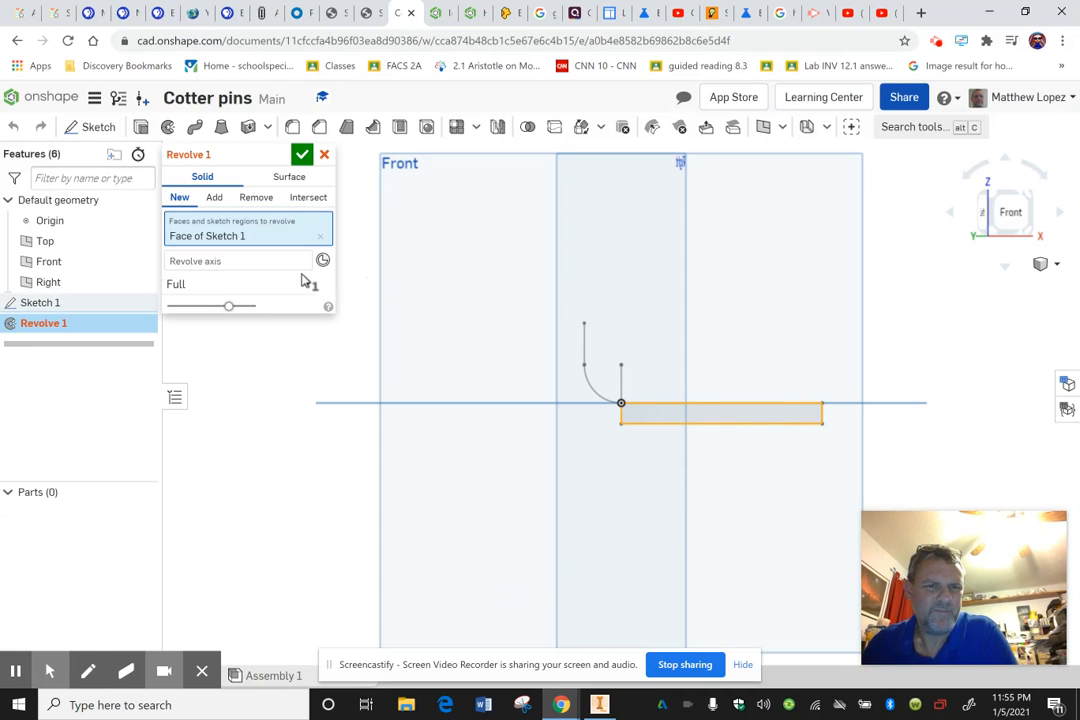
click(235, 260)
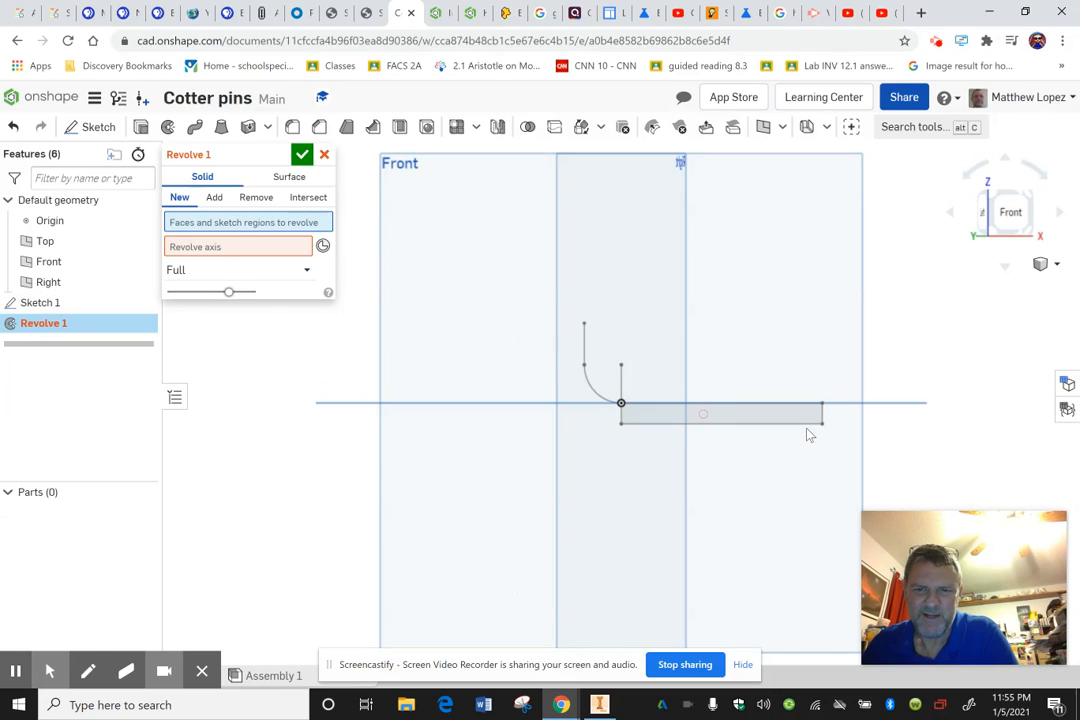
click(270, 247)
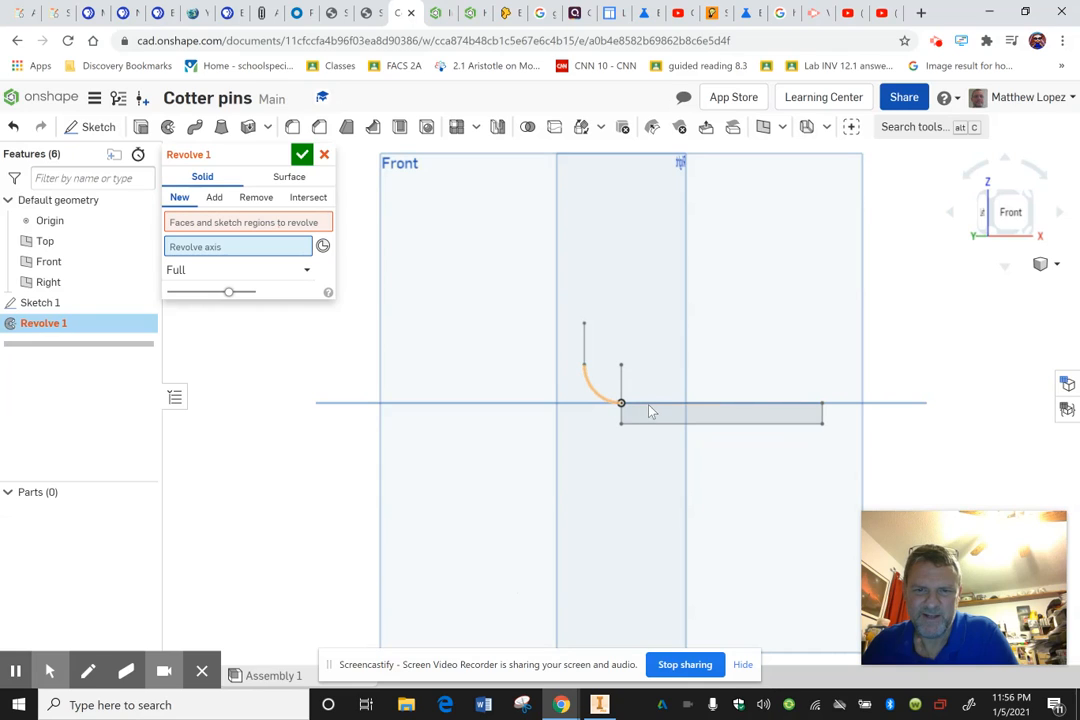
click(720, 405)
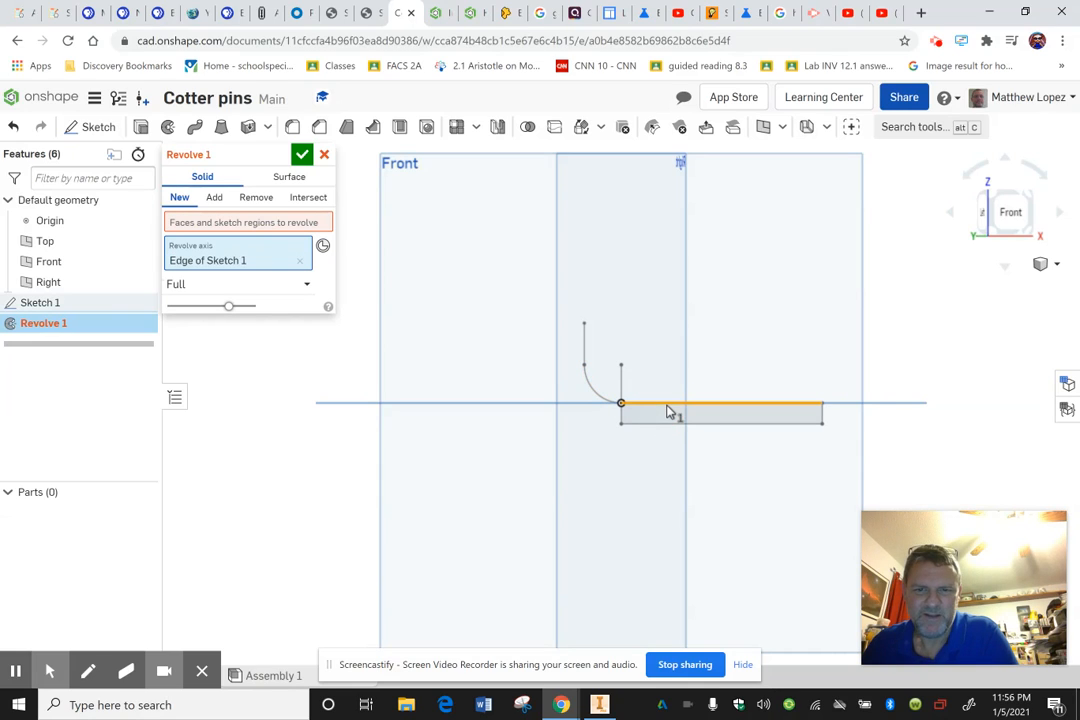
mouse_move(483, 423)
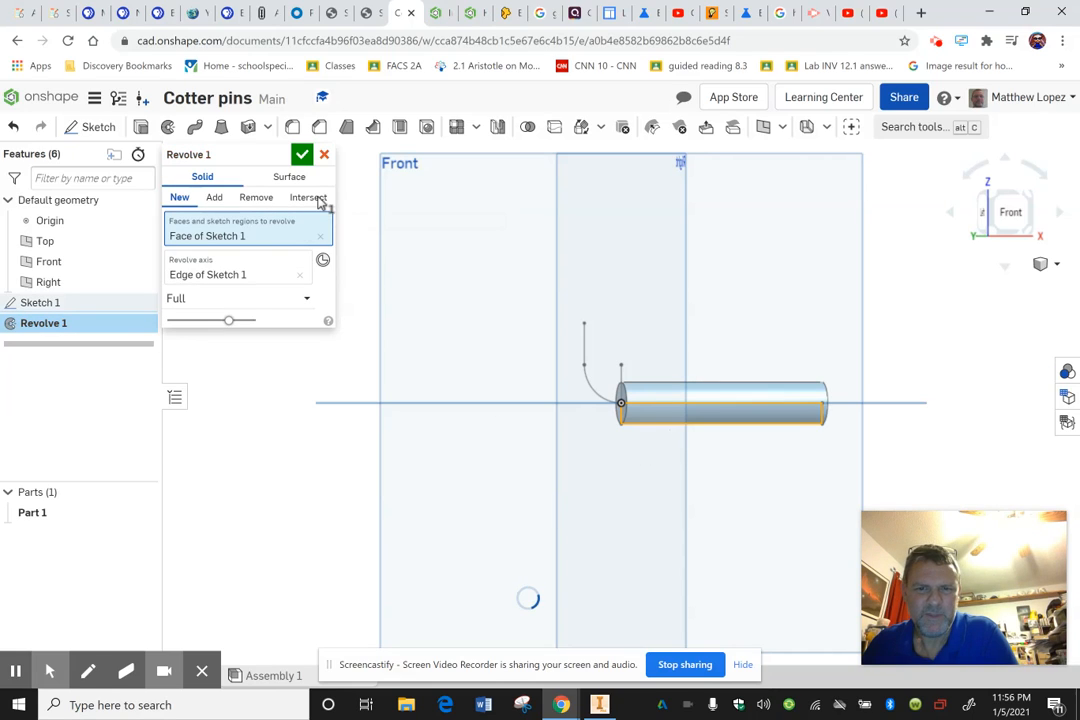
click(302, 154)
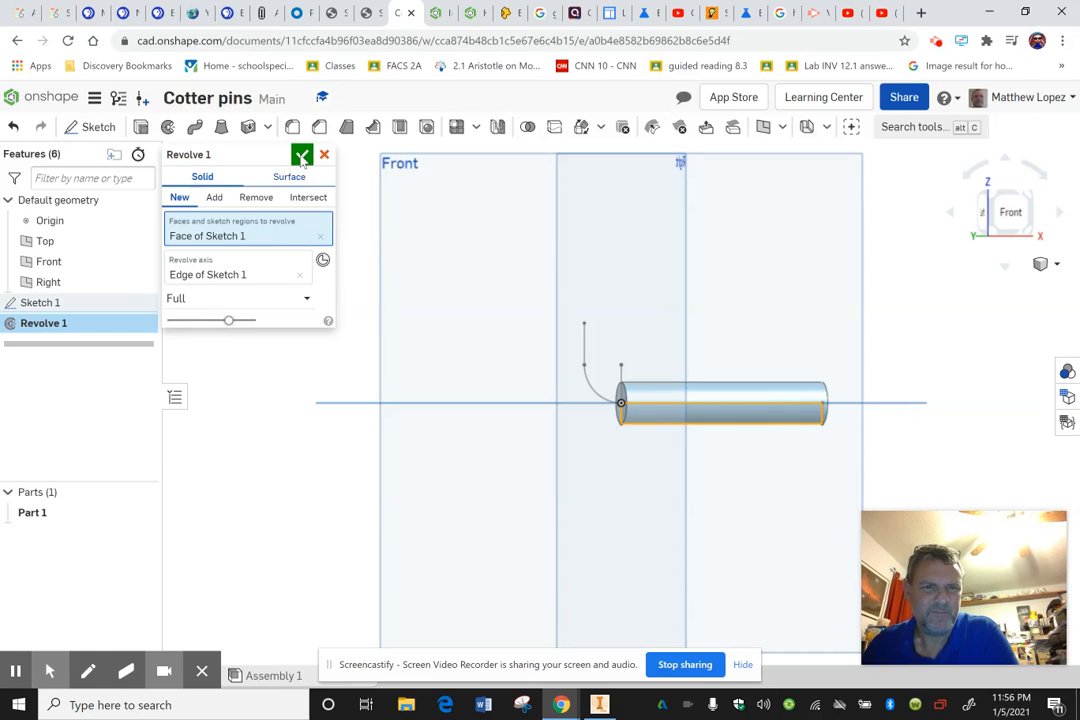
click(302, 154)
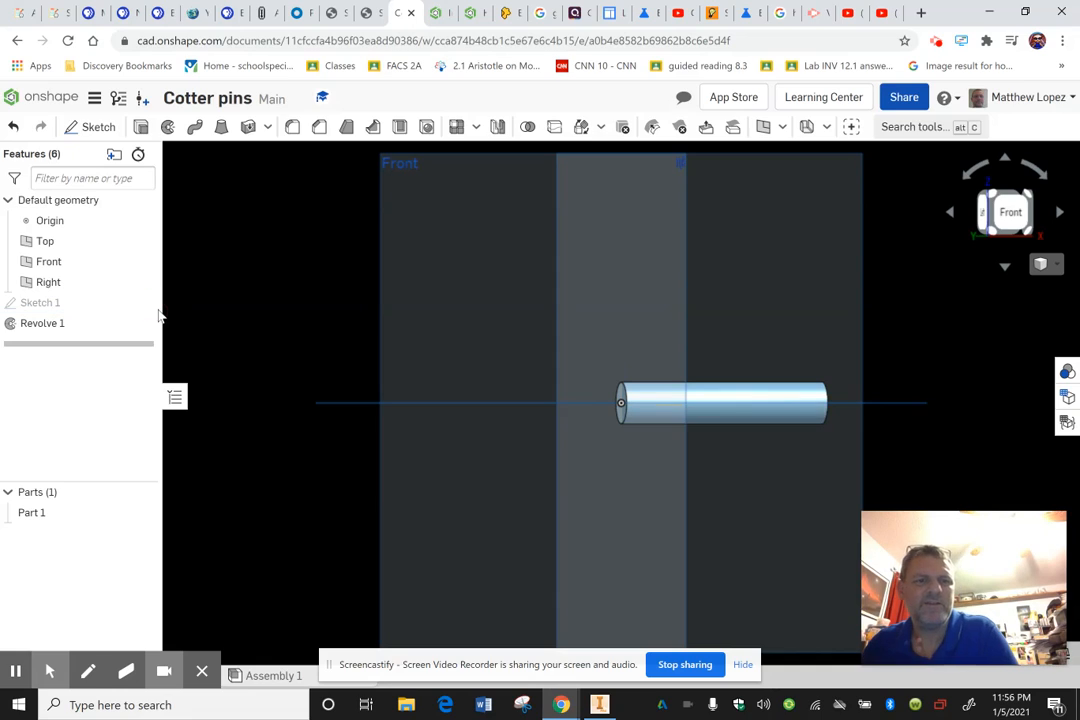
Show the sketch lines and start a sweep with the cylinder's end face as profile.
click(40, 302)
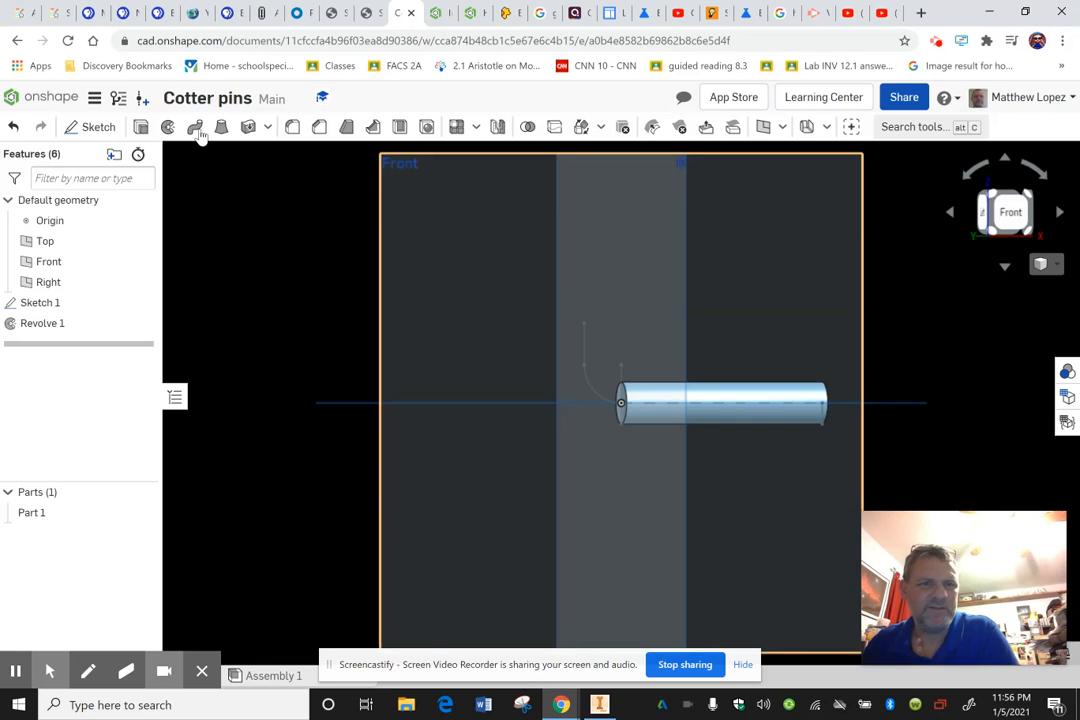
click(196, 126)
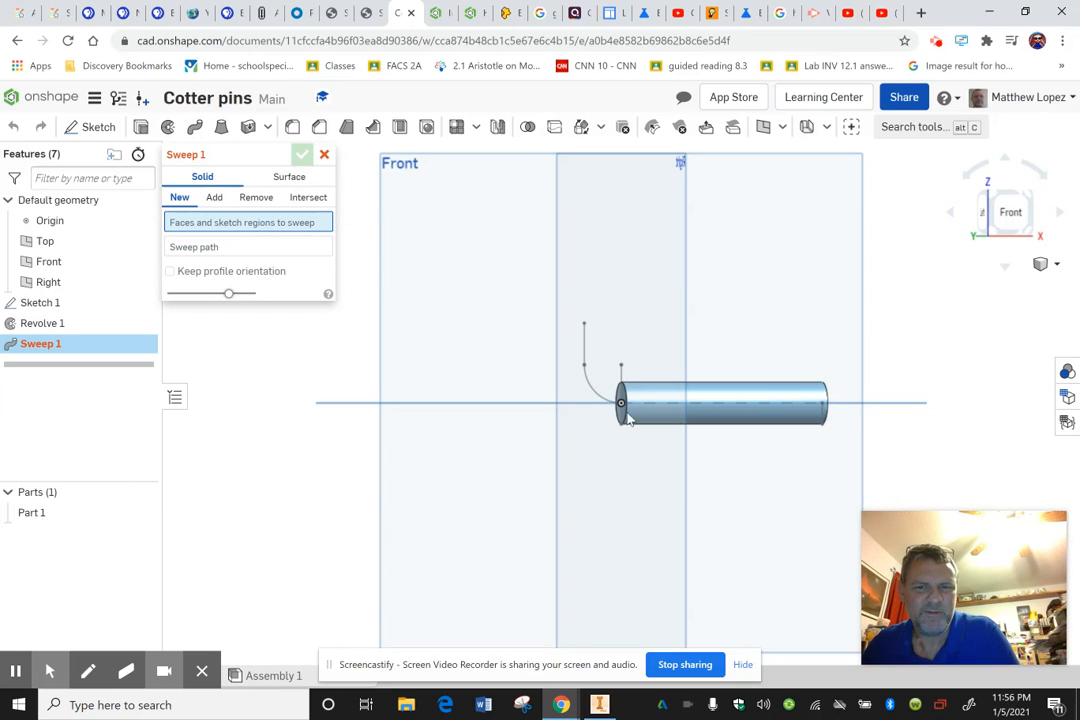
mouse_move(835, 408)
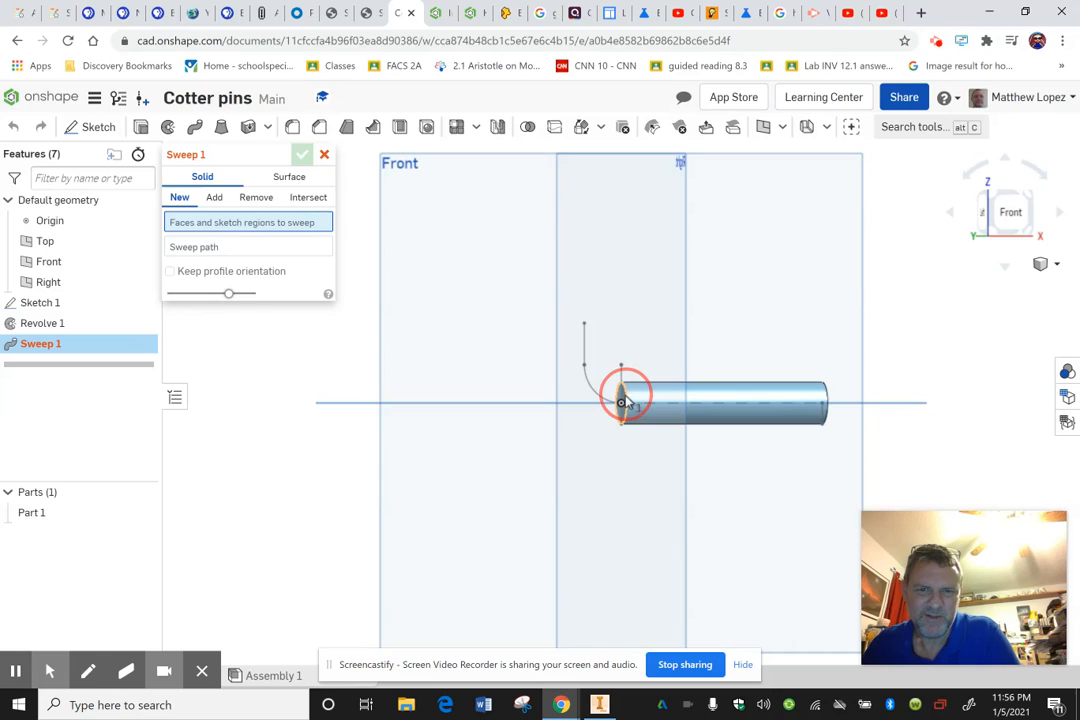
click(623, 400)
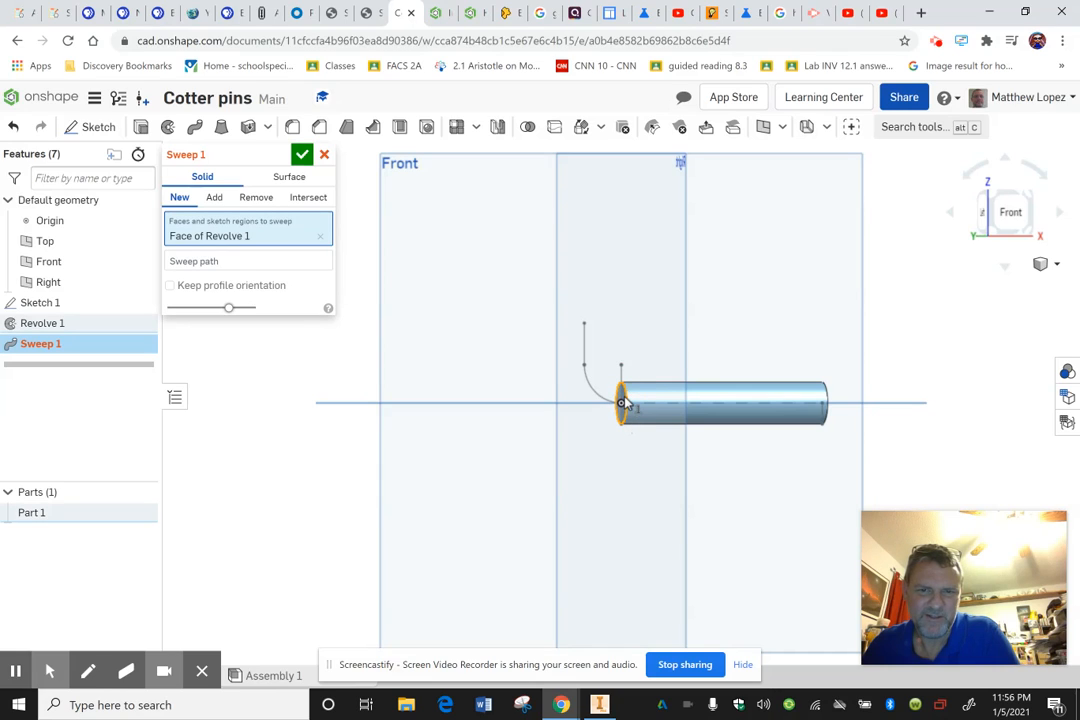
Set the arc and vertical line as the sweep path and confirm the L-shaped sweep.
click(248, 261)
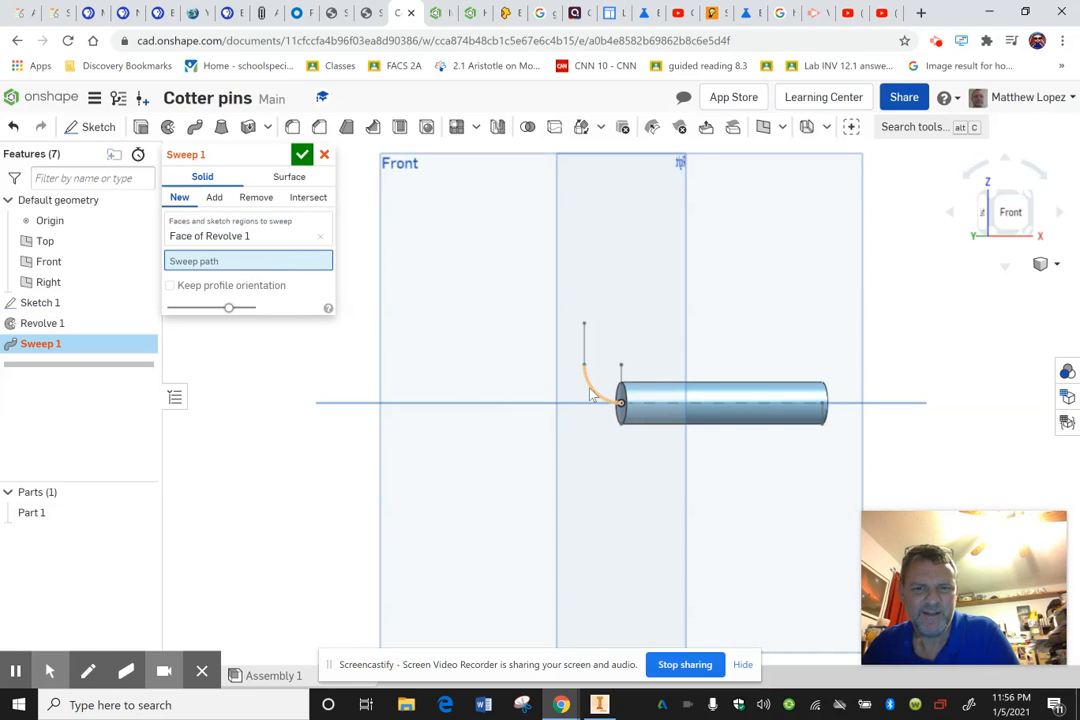
click(595, 375)
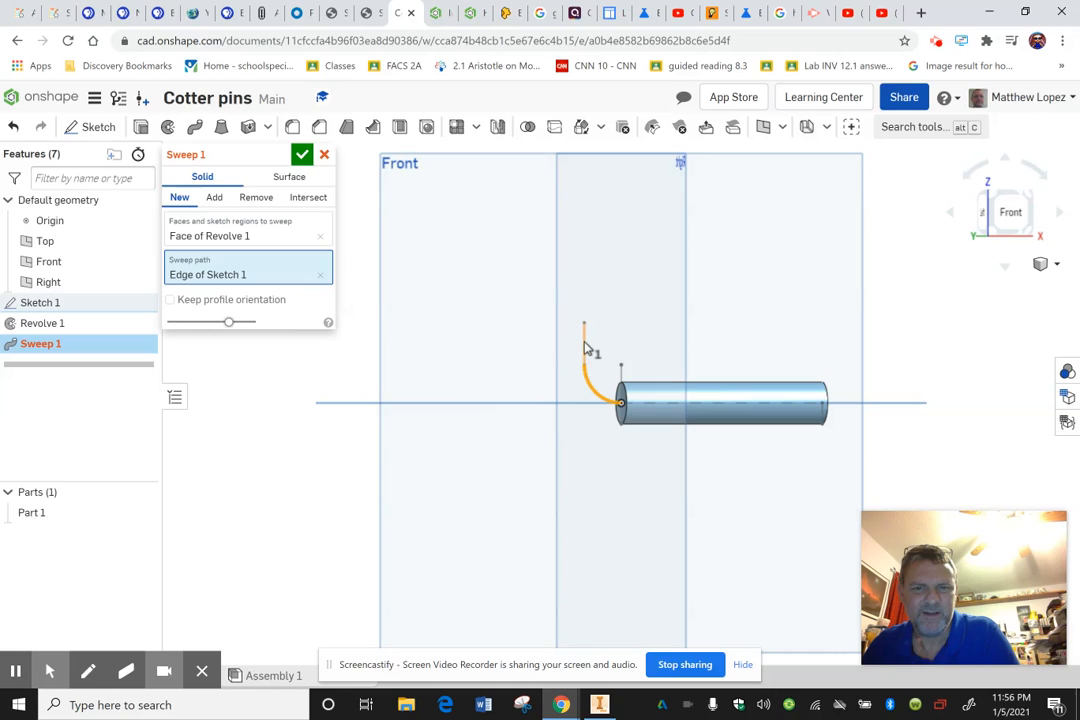
click(214, 197)
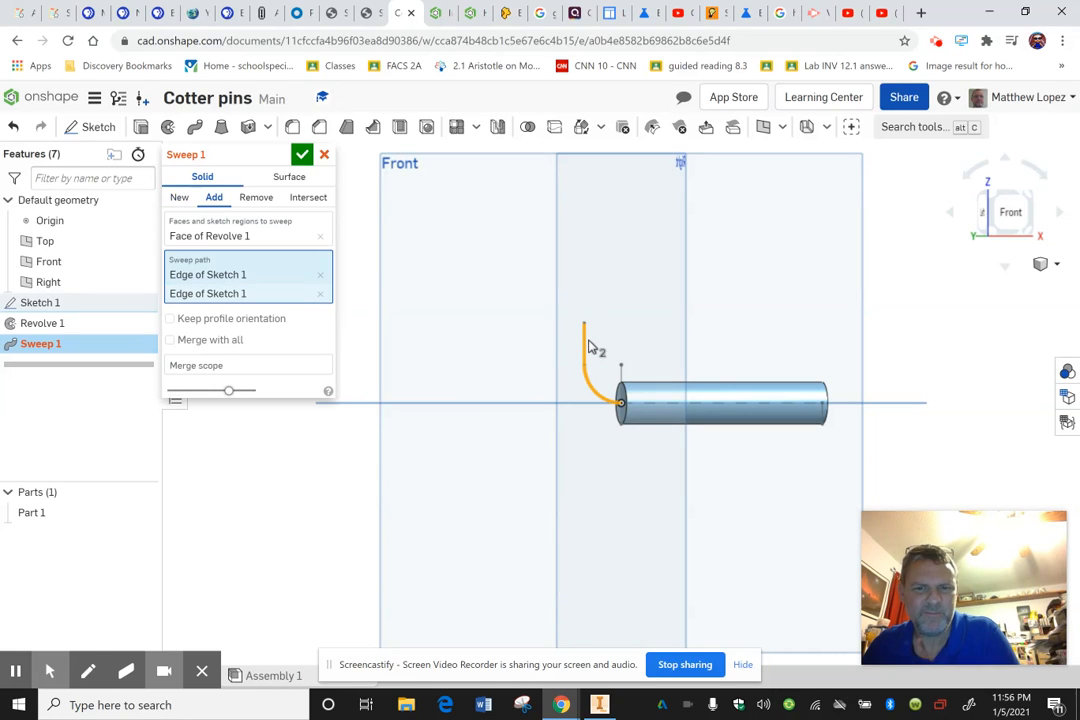
click(320, 293)
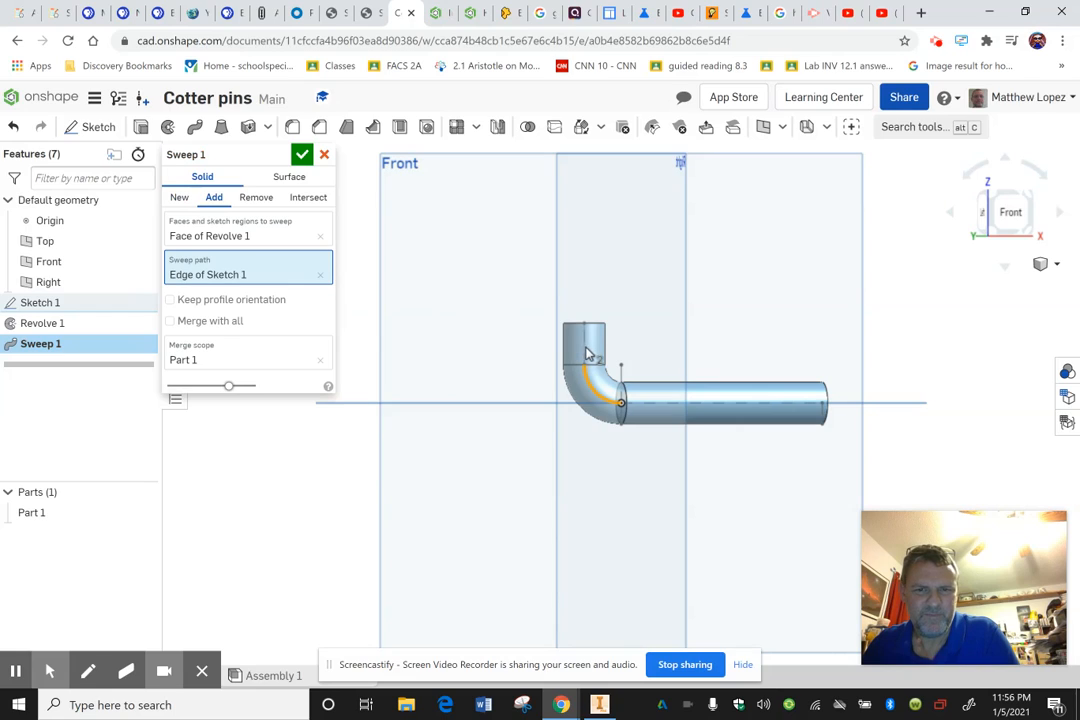
click(583, 348)
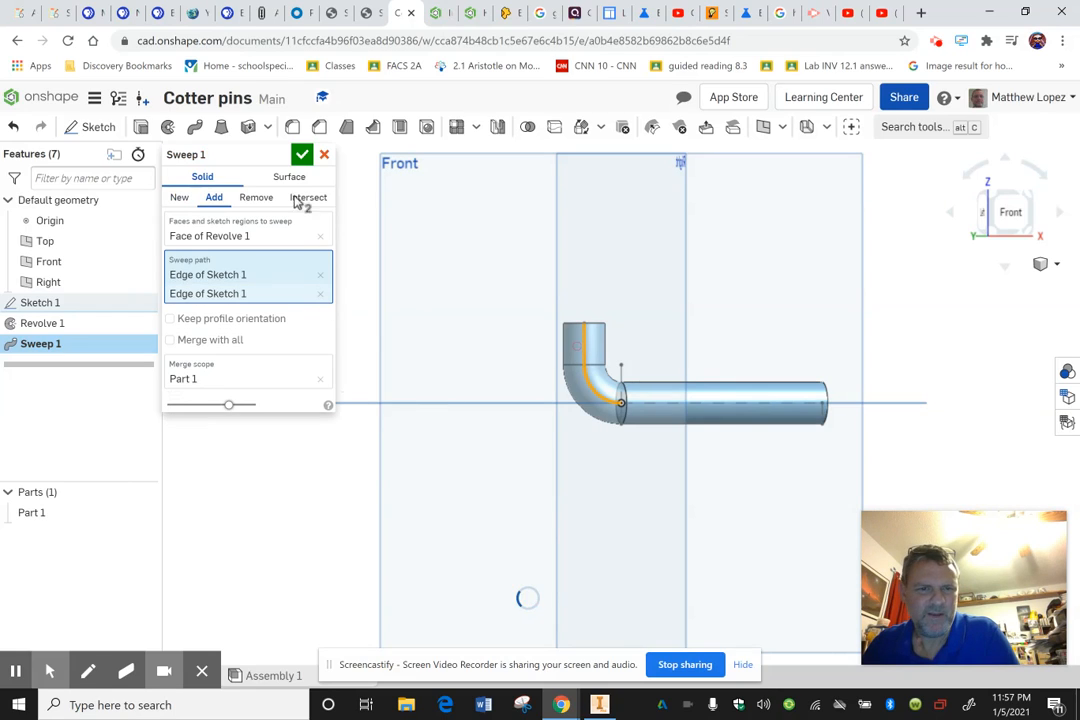
click(302, 155)
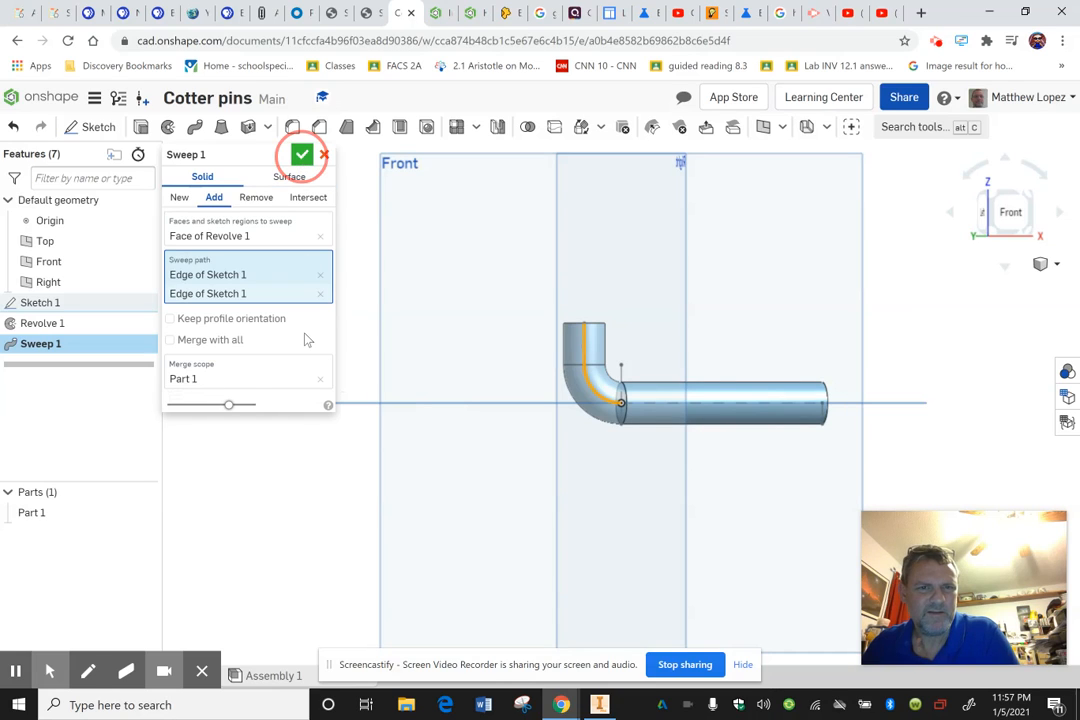
click(302, 155)
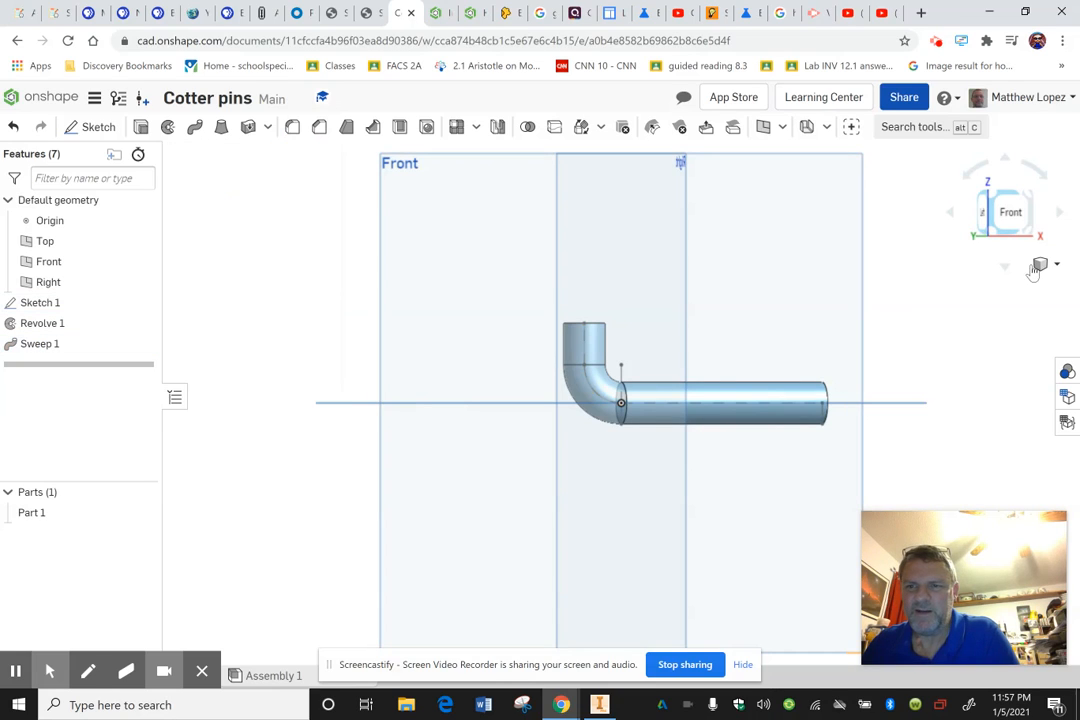
click(1056, 264)
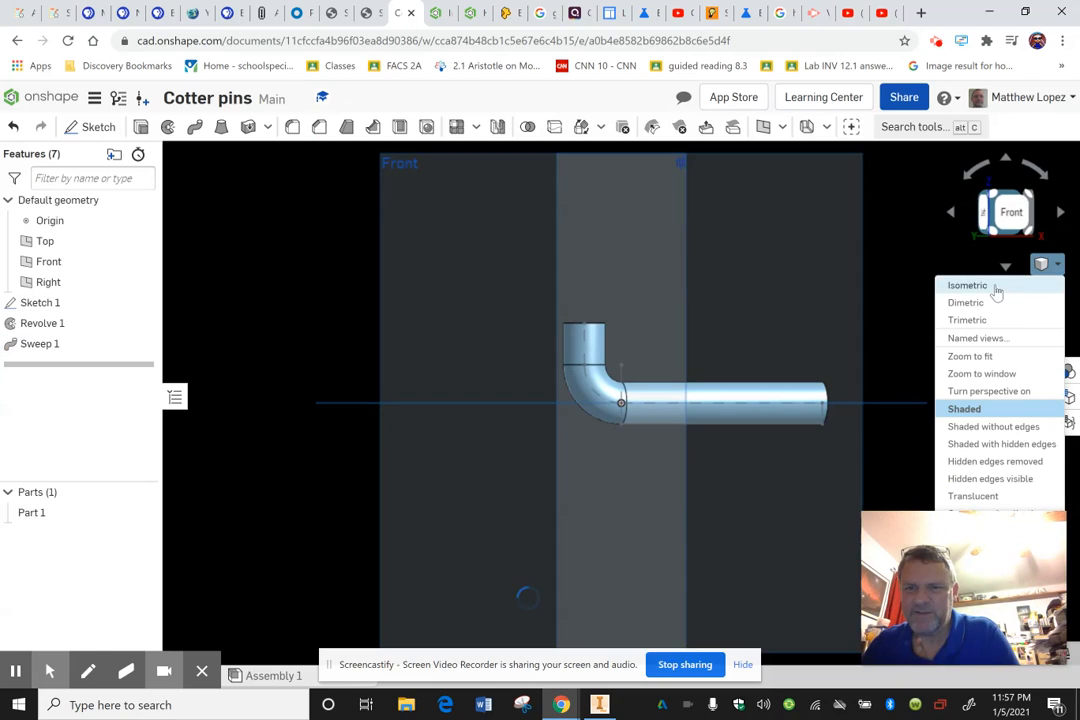